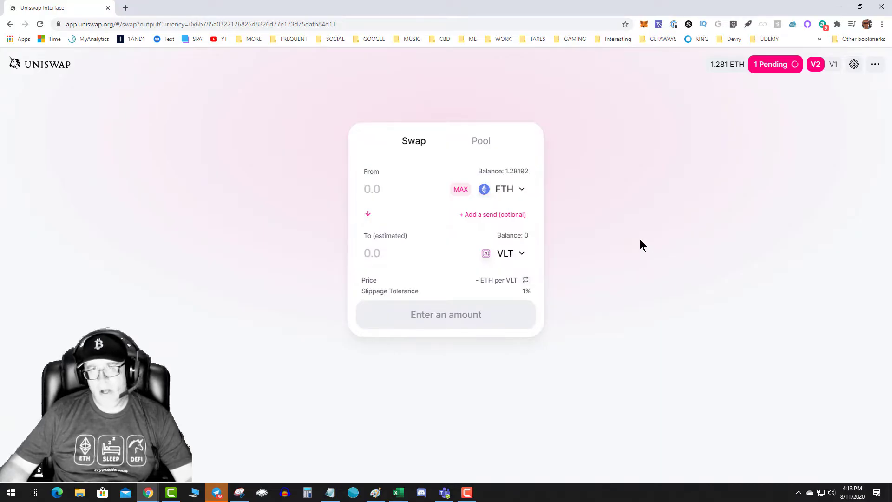
mouse_move(643, 235)
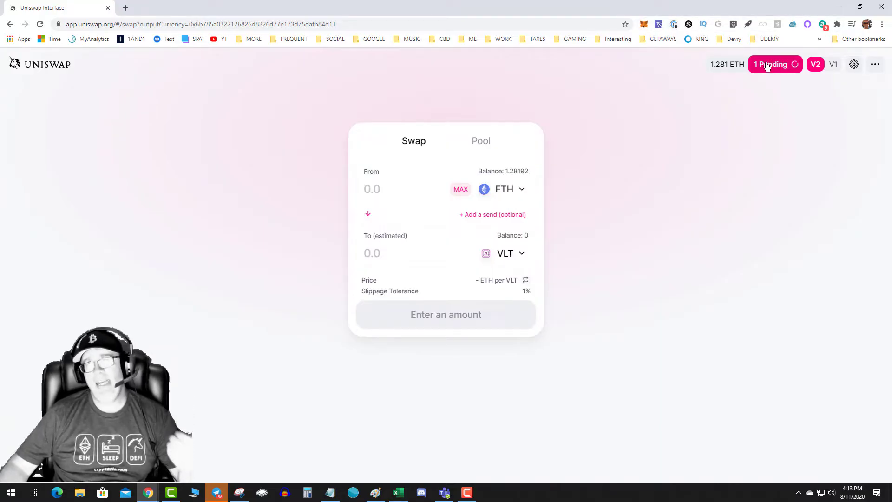
mouse_move(669, 64)
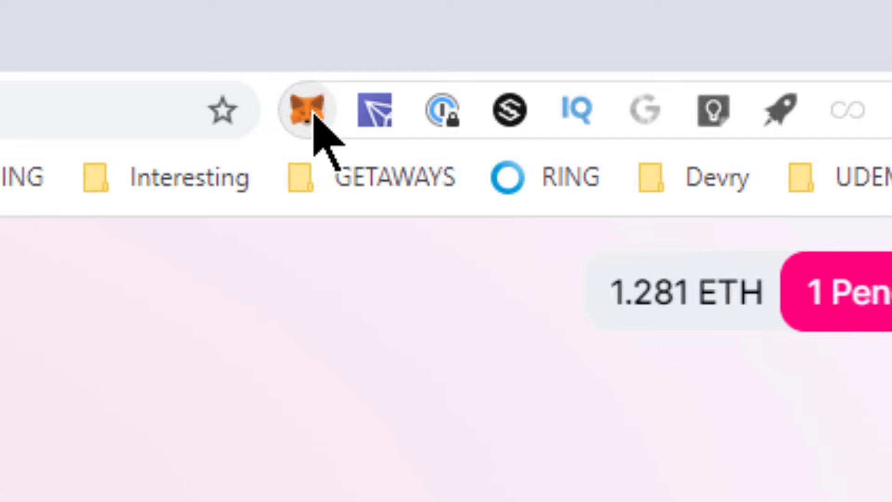
From the MetaMask Activity list, cancel the pending 0.25 ETH swap, showing the 0.001917 ETH cancellation fee
click(304, 110)
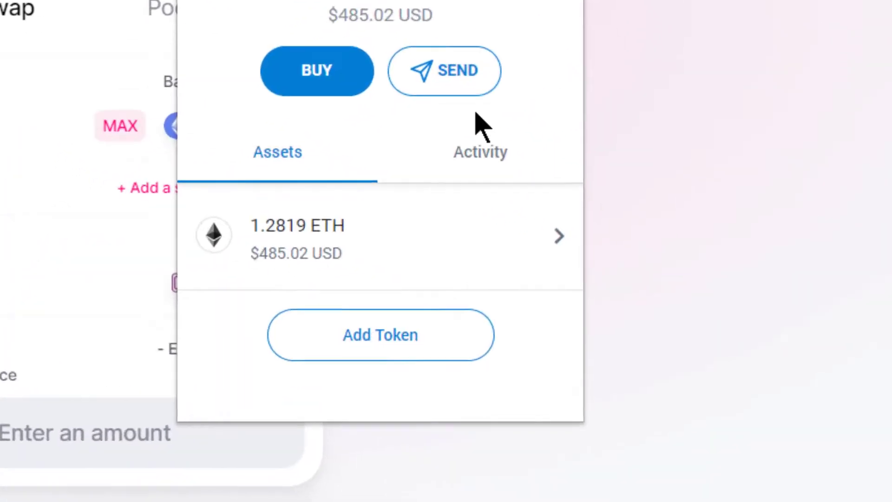
click(479, 151)
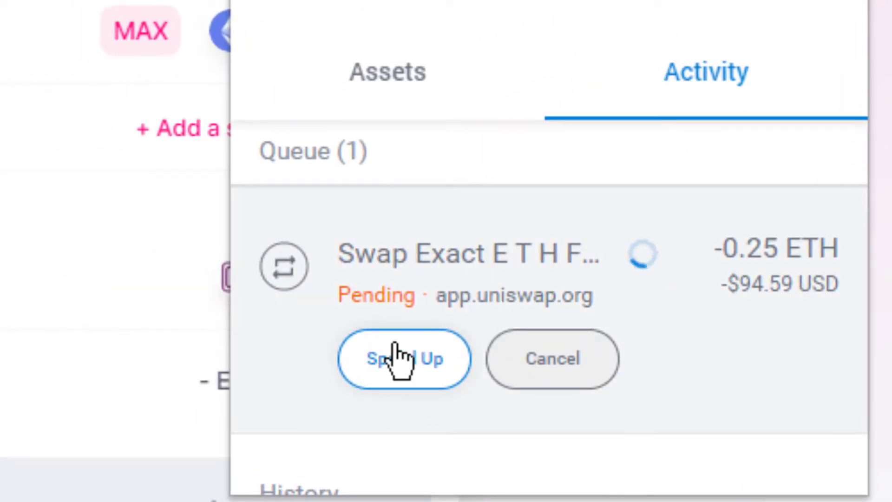
mouse_move(532, 347)
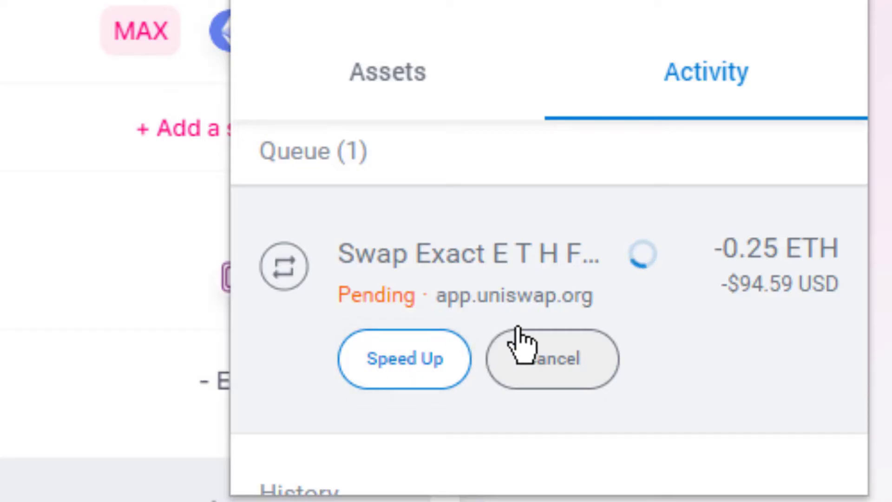
mouse_move(554, 367)
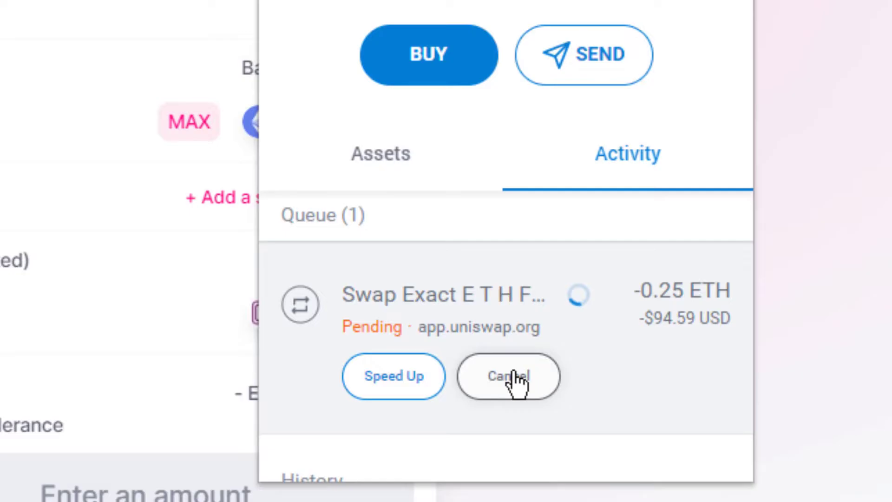
click(507, 375)
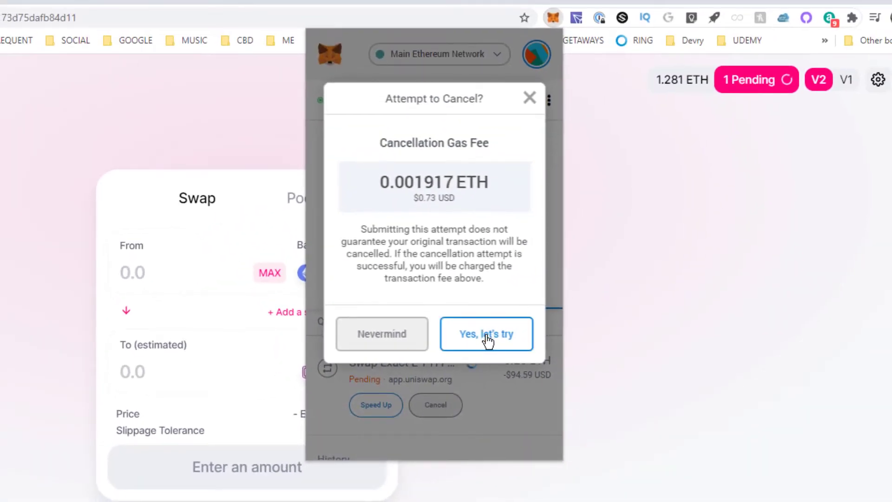